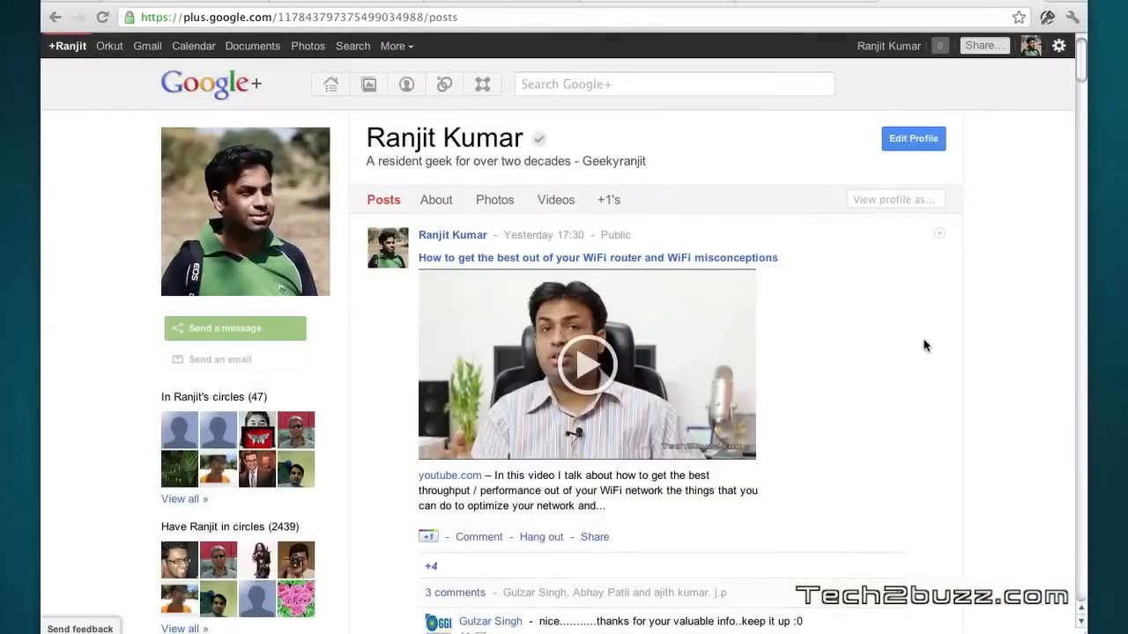
mouse_move(871, 308)
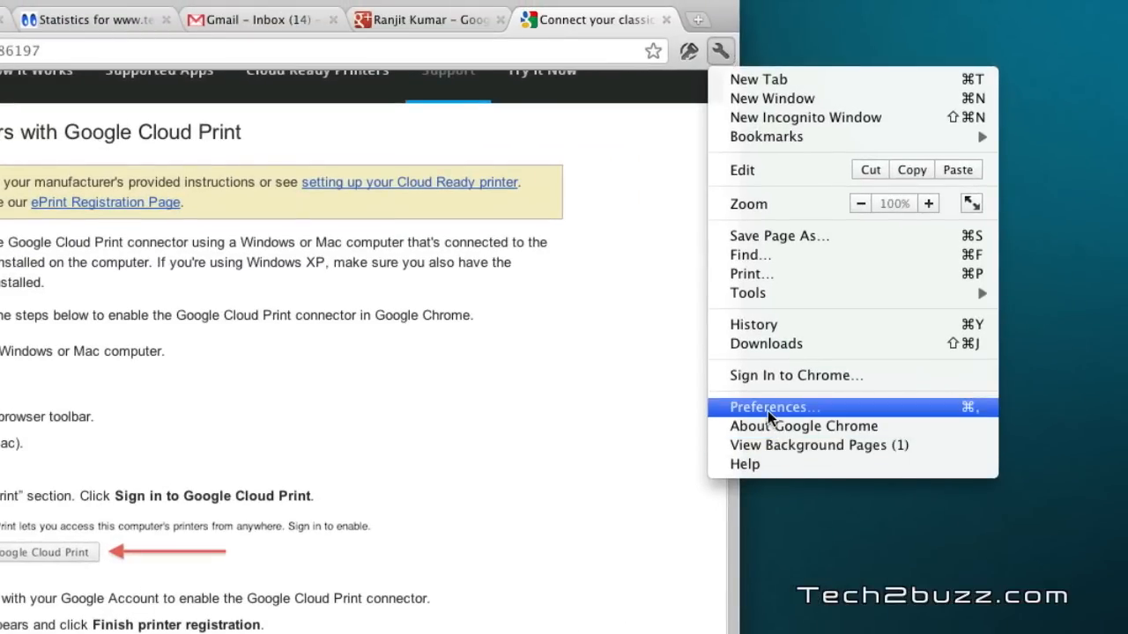
Reach Chrome's Preferences and scroll the Under the Hood page to the Google Cloud Print section.
click(771, 407)
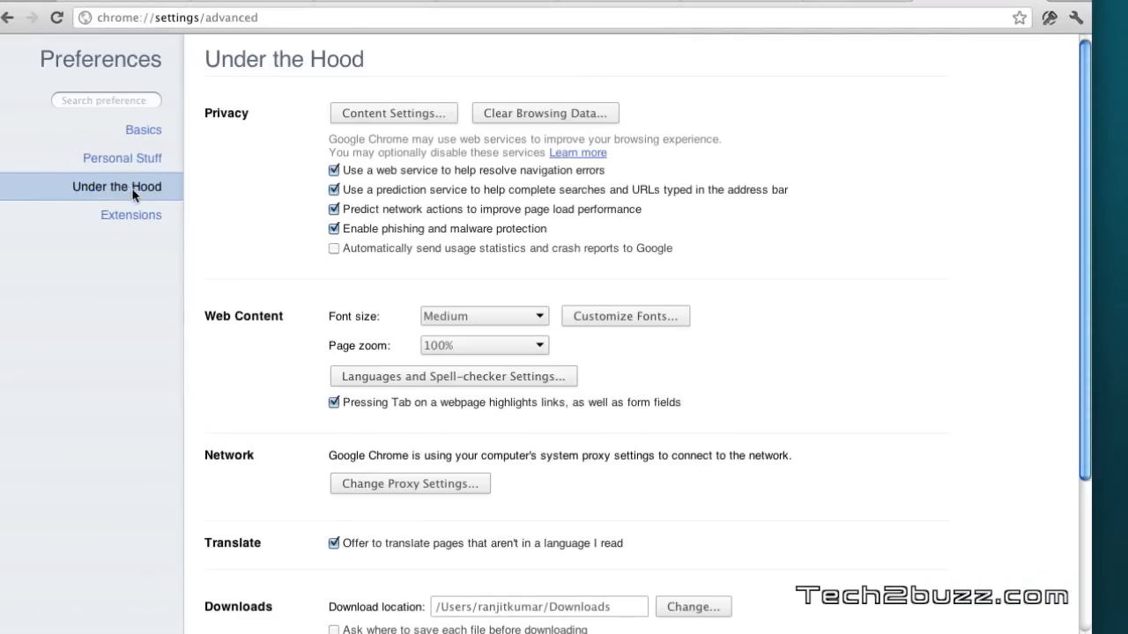
scroll(down, 3)
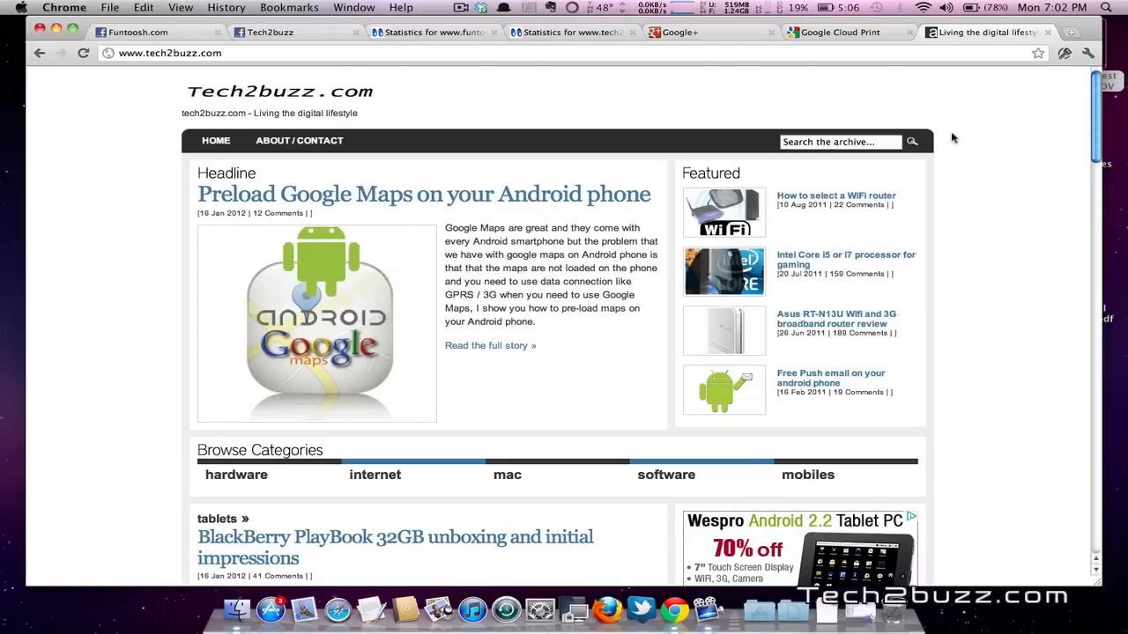
Start a new Chrome tab and load google.co.in as the page to print.
click(1087, 53)
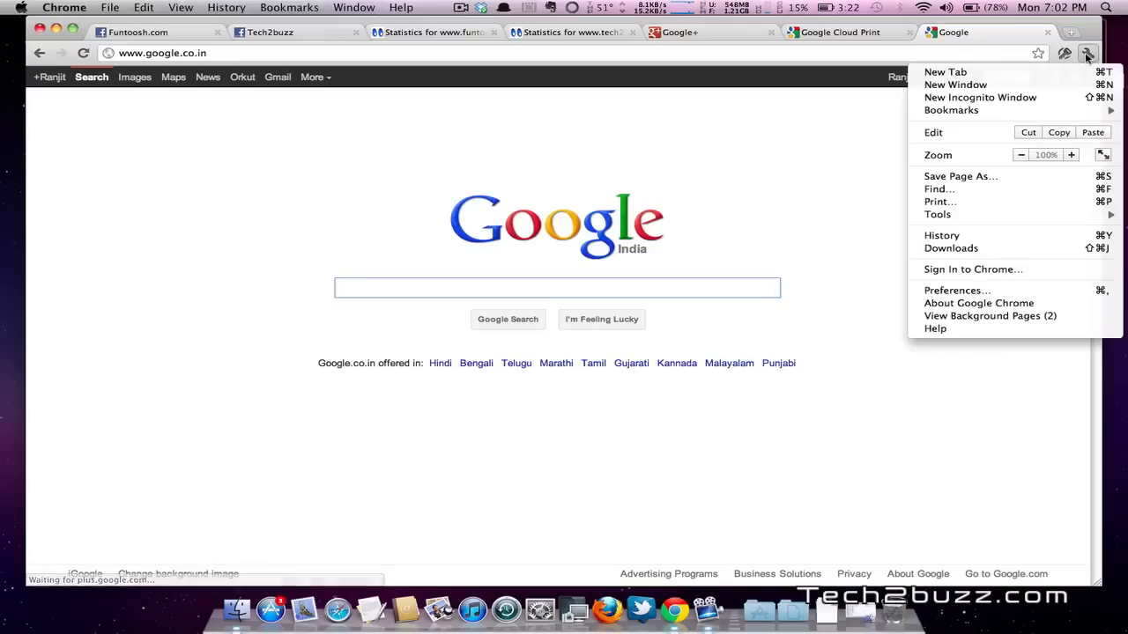
Print the Google page with Destination set to Print with Google Cloud.
click(939, 200)
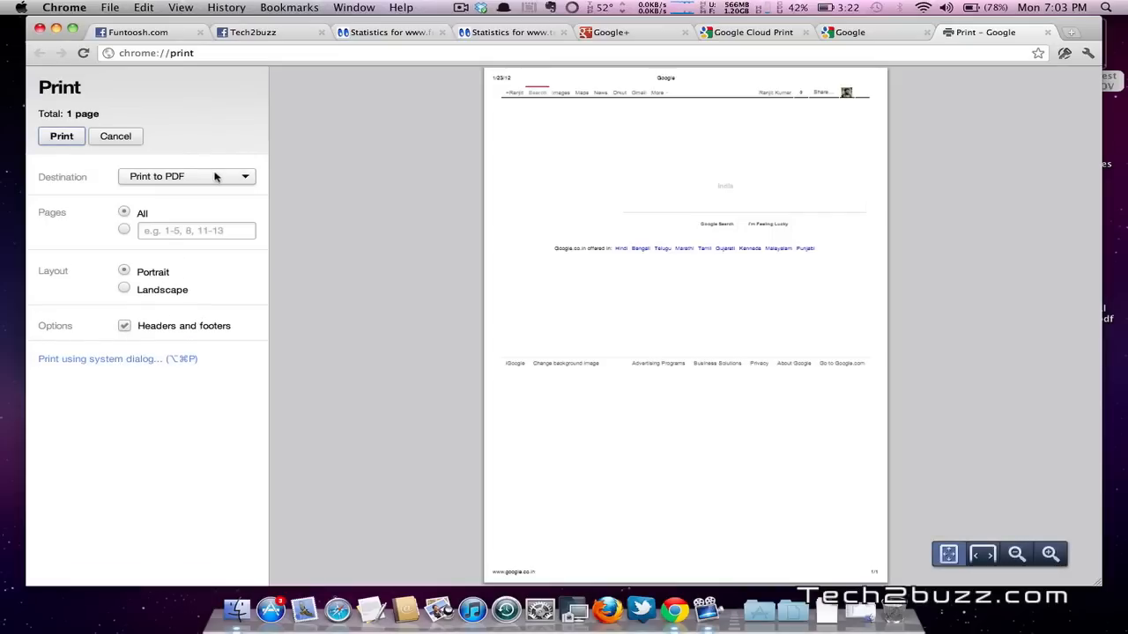
click(99, 359)
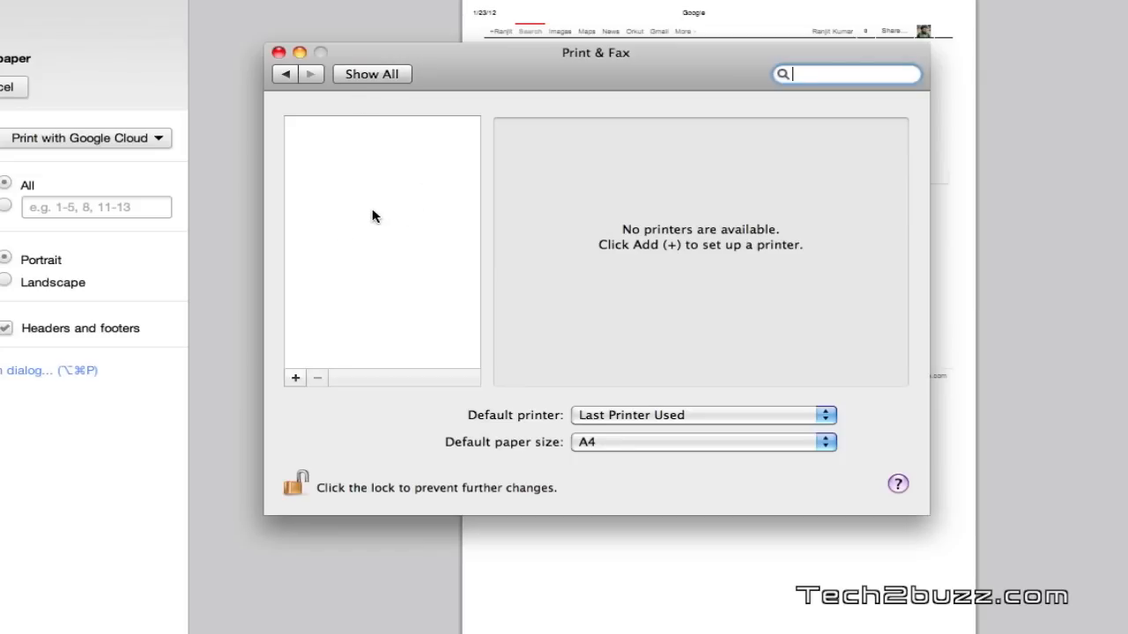